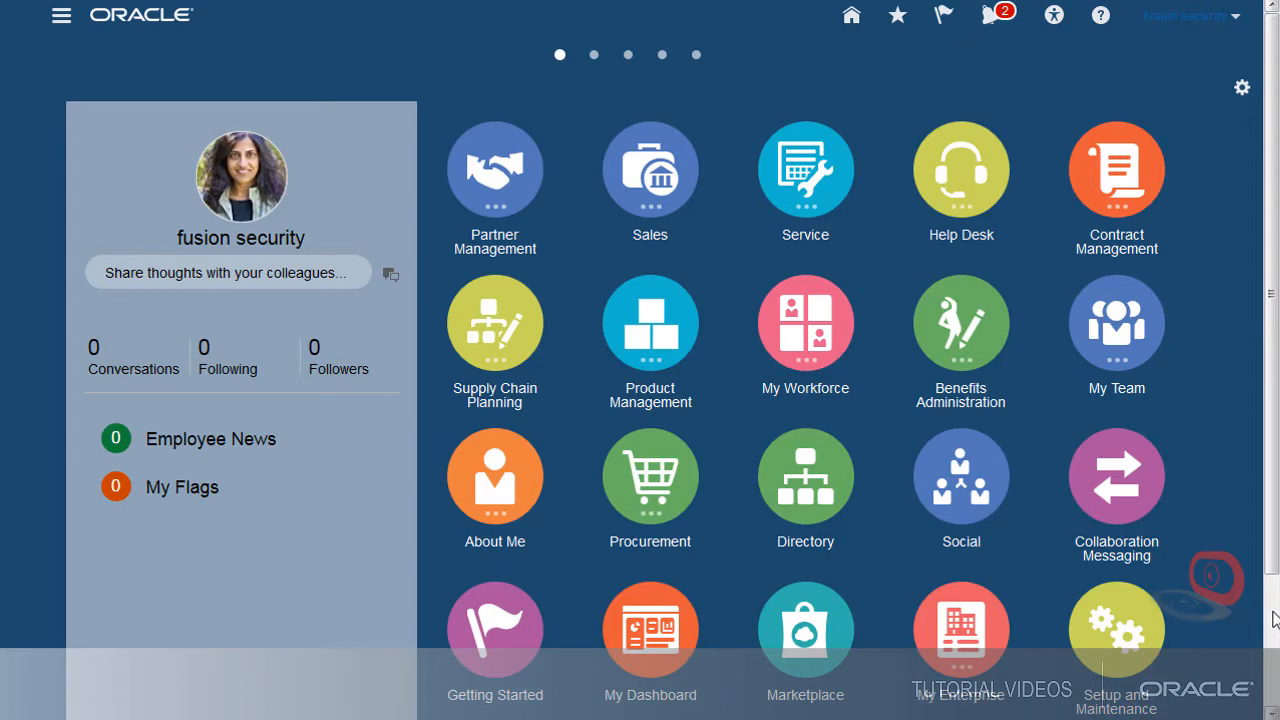
# - Go to Setup and Maintenance and switch the offering to Project Execution Management
pyautogui.scroll(-3)
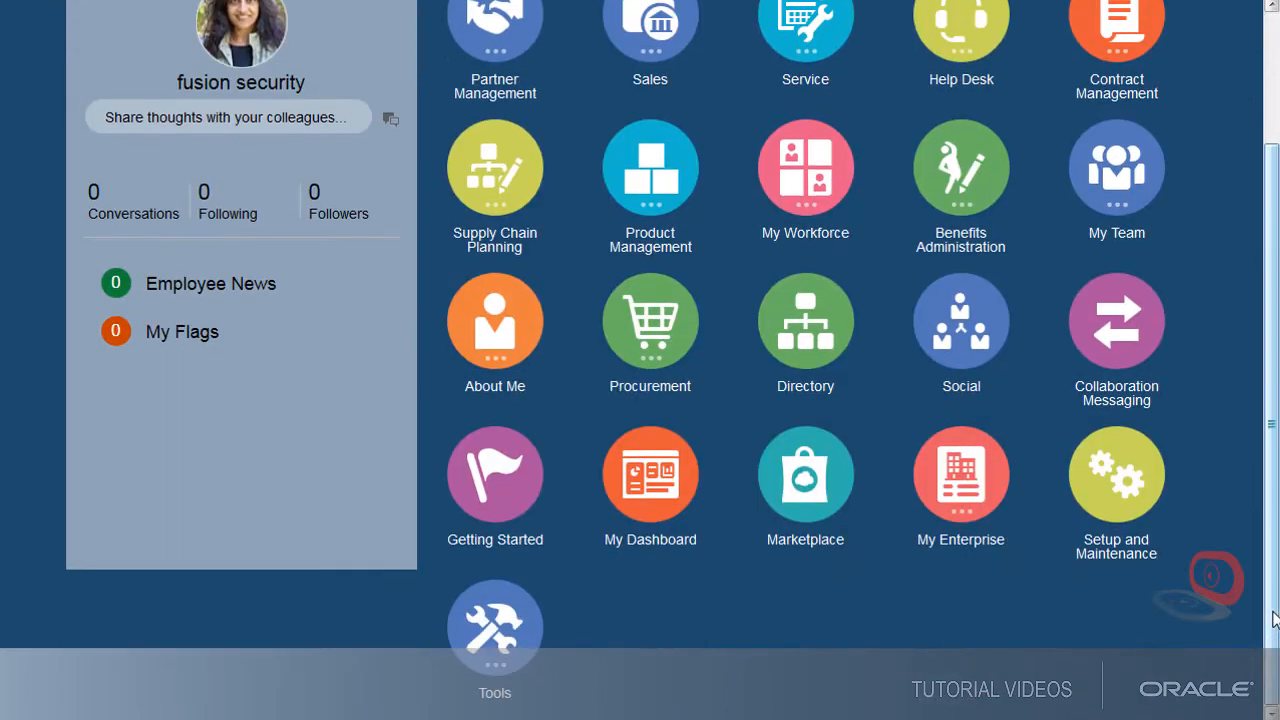
pyautogui.moveTo(1122, 488)
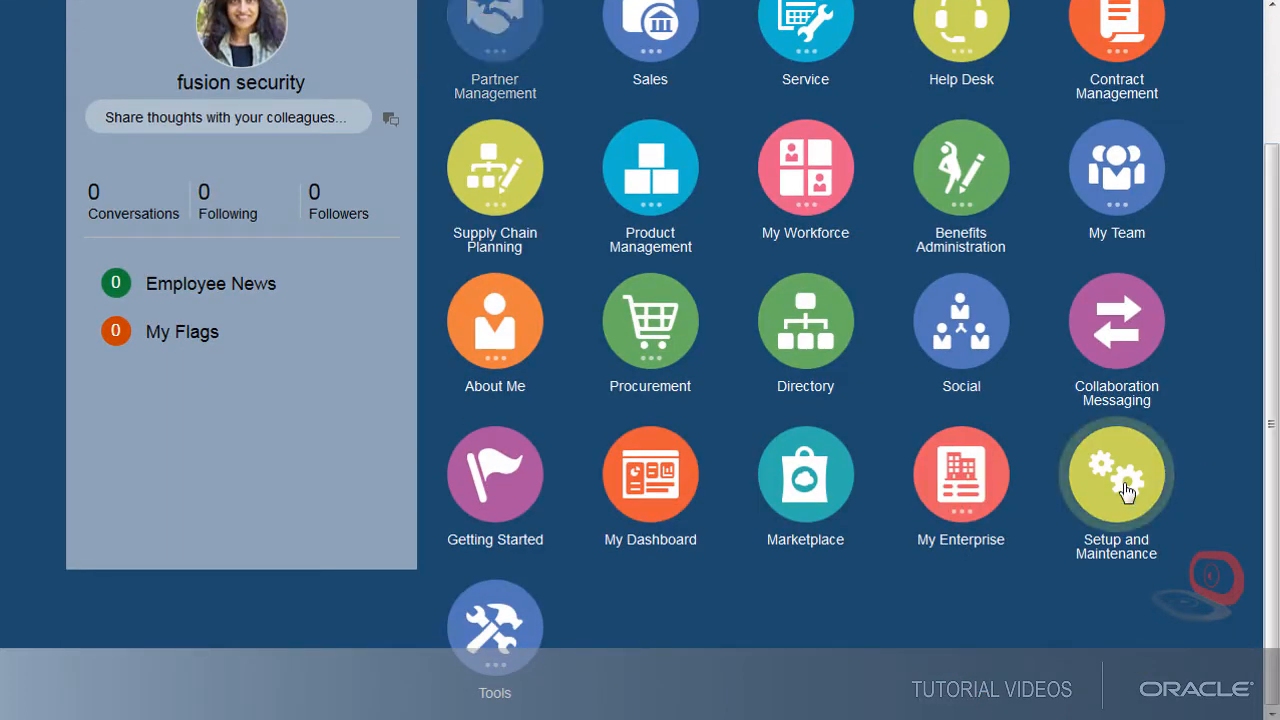
pyautogui.click(1116, 476)
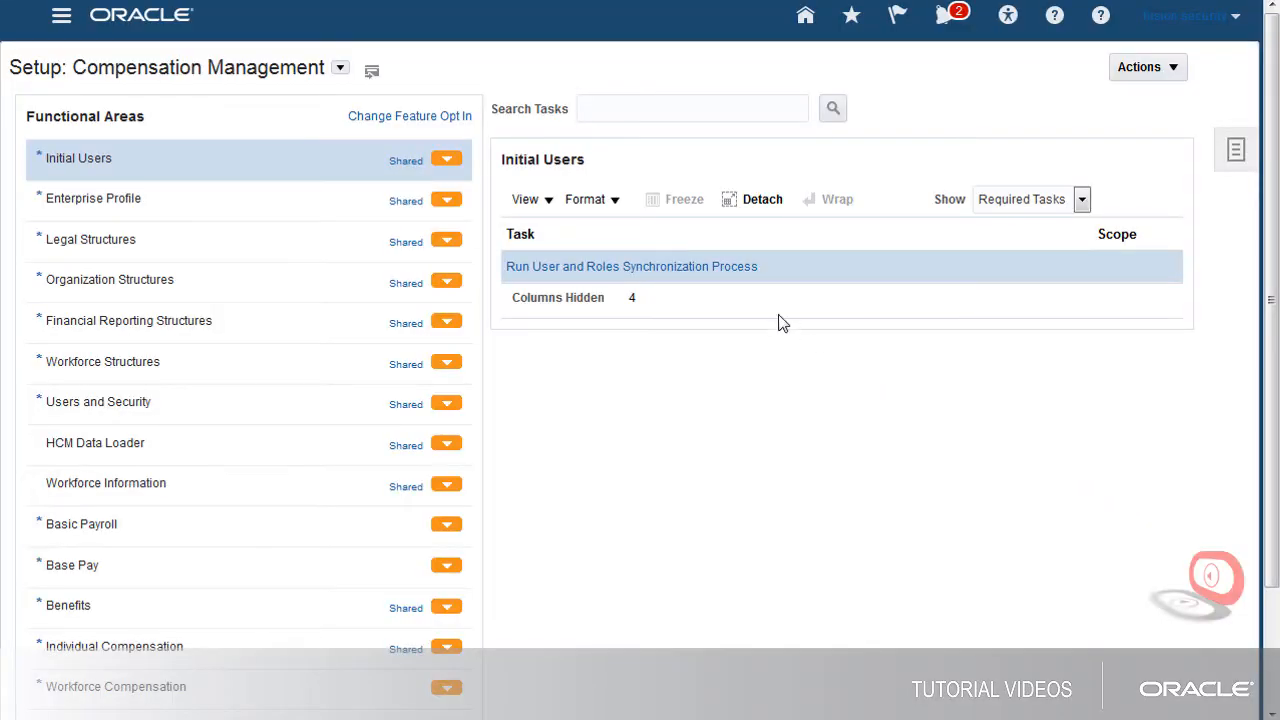
pyautogui.click(340, 68)
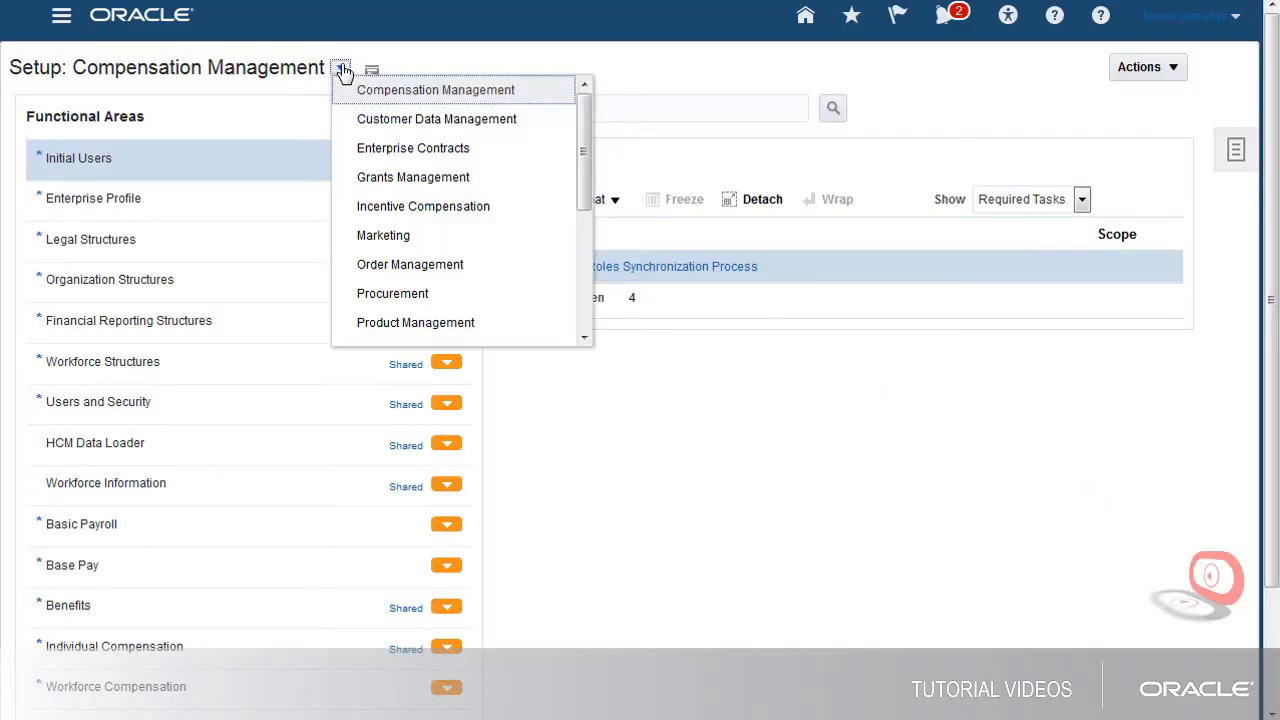
pyautogui.scroll(-3)
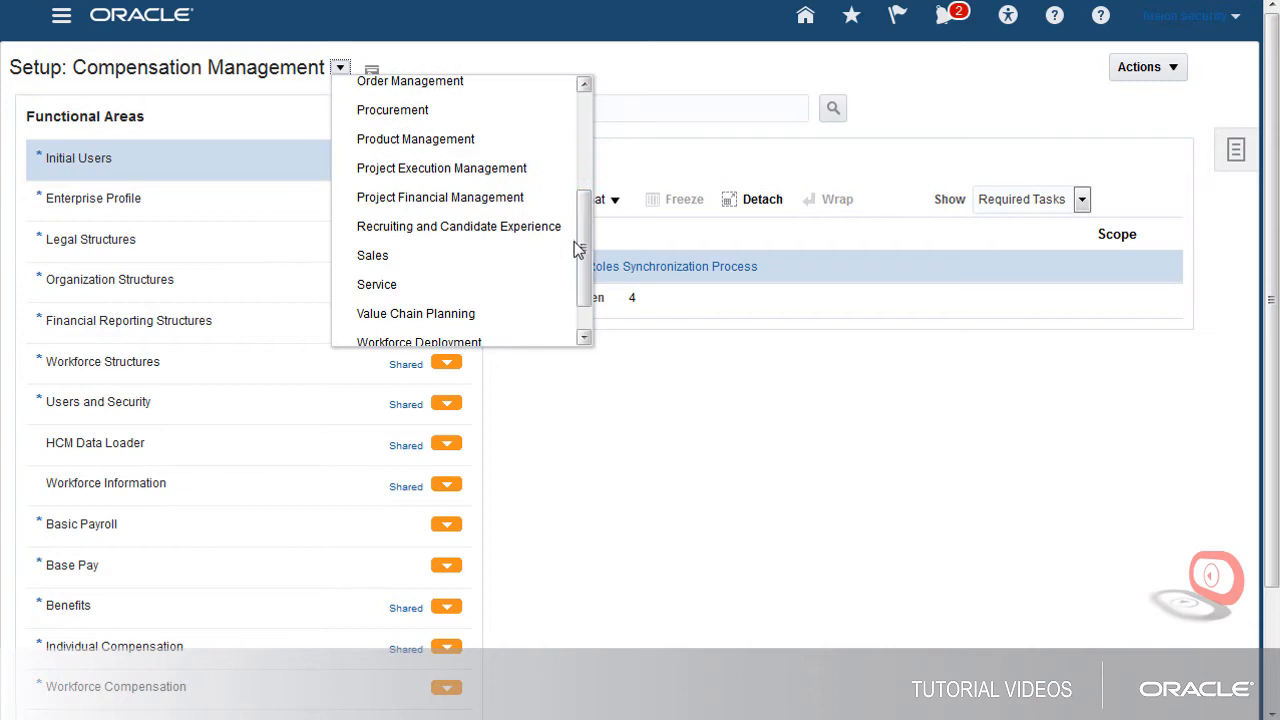
pyautogui.click(440, 168)
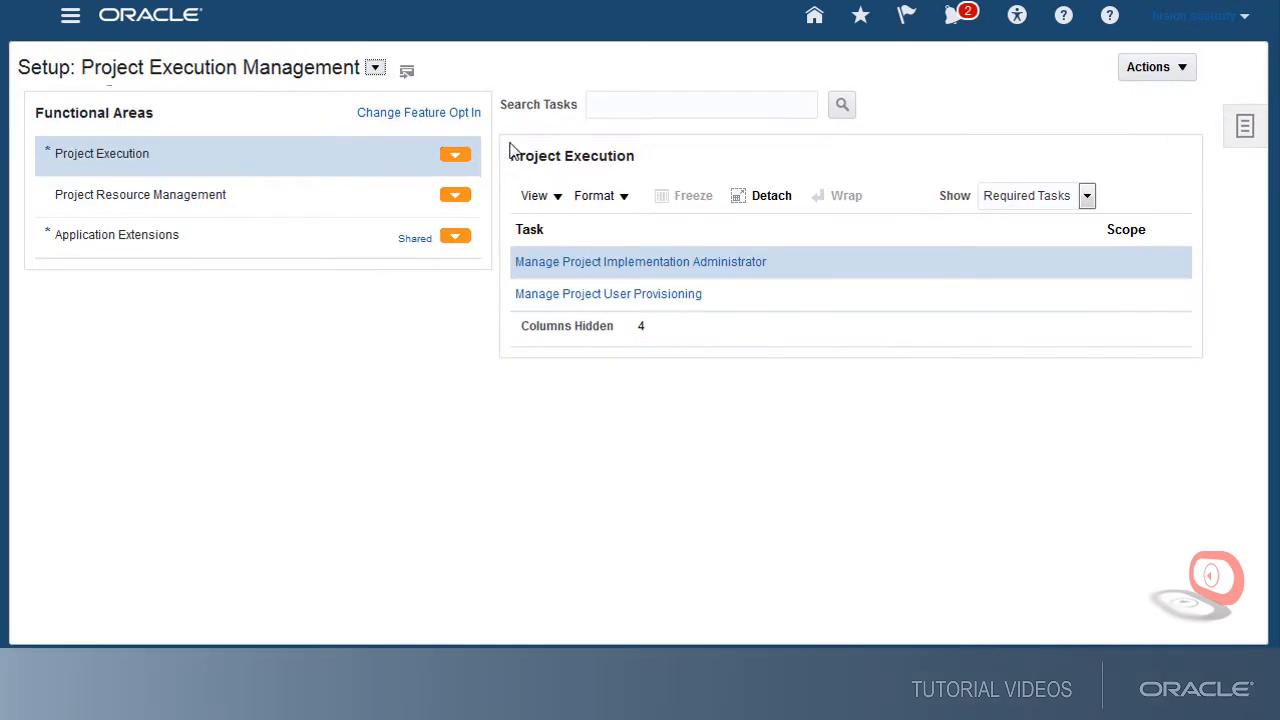
# - Start a new offering export via Actions > Export and select the Business Unit object for scoping
pyautogui.click(1160, 68)
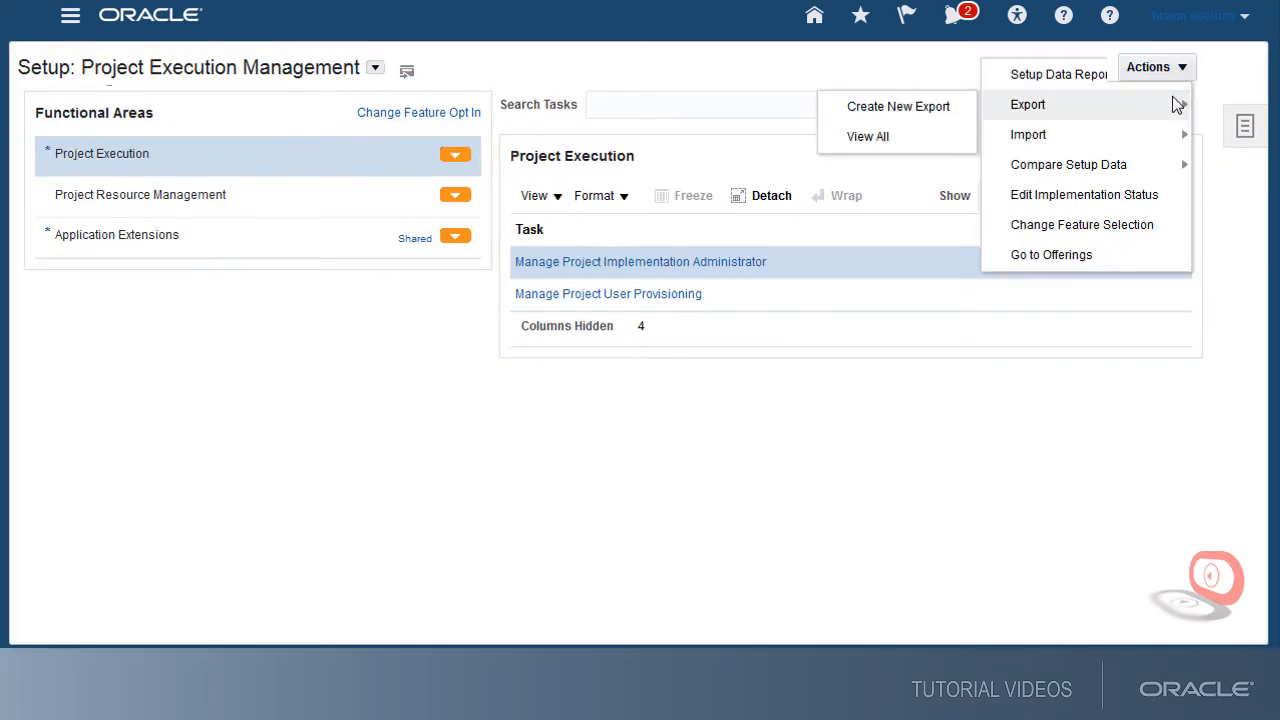
pyautogui.click(1028, 104)
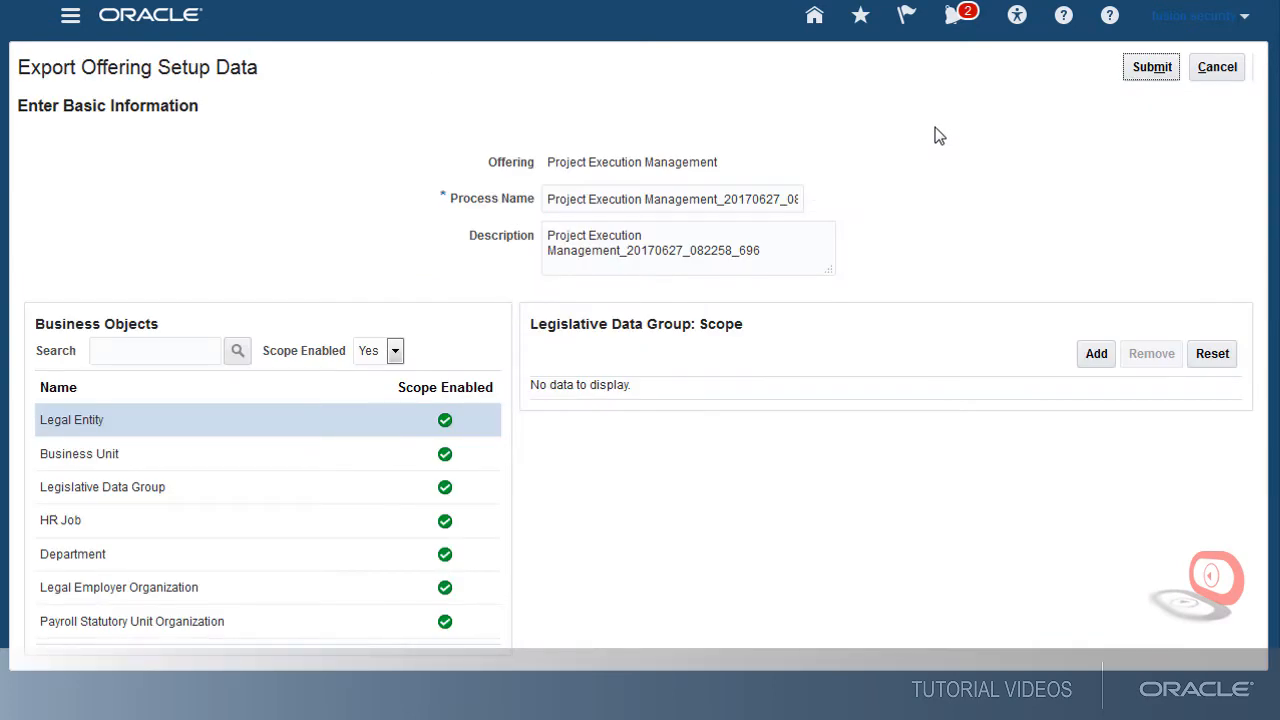
pyautogui.click(1152, 68)
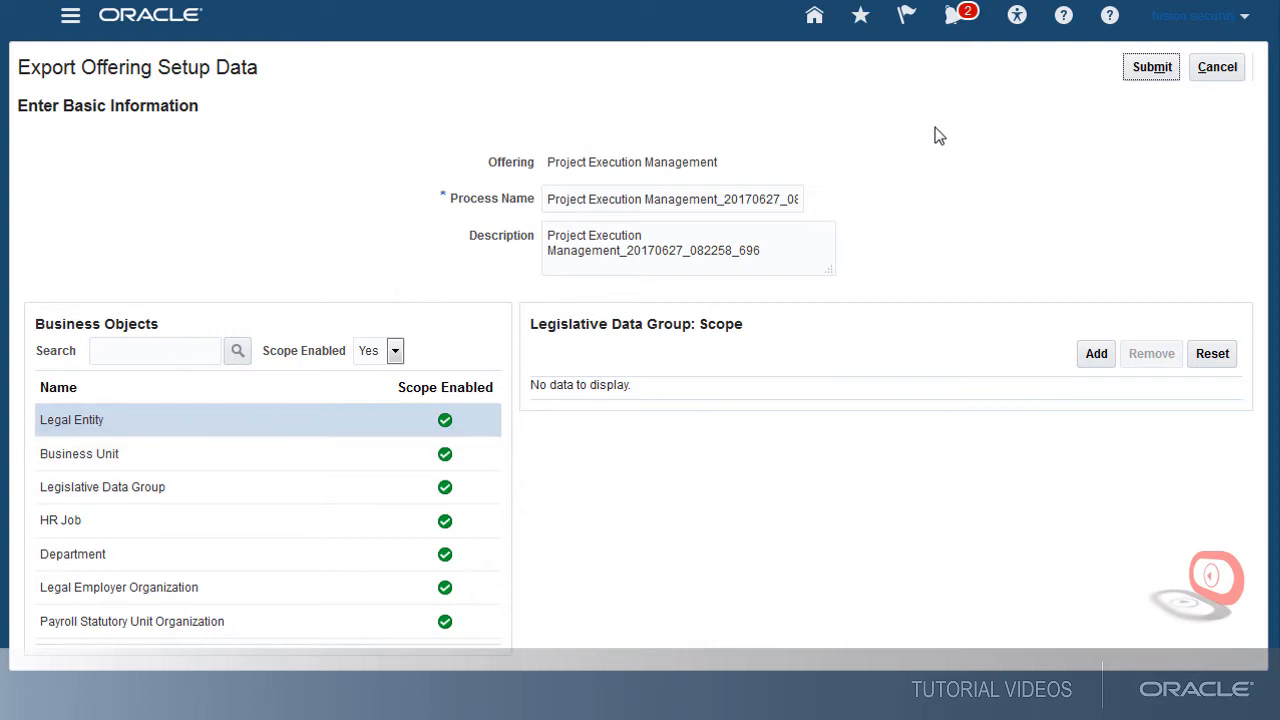
pyautogui.click(80, 454)
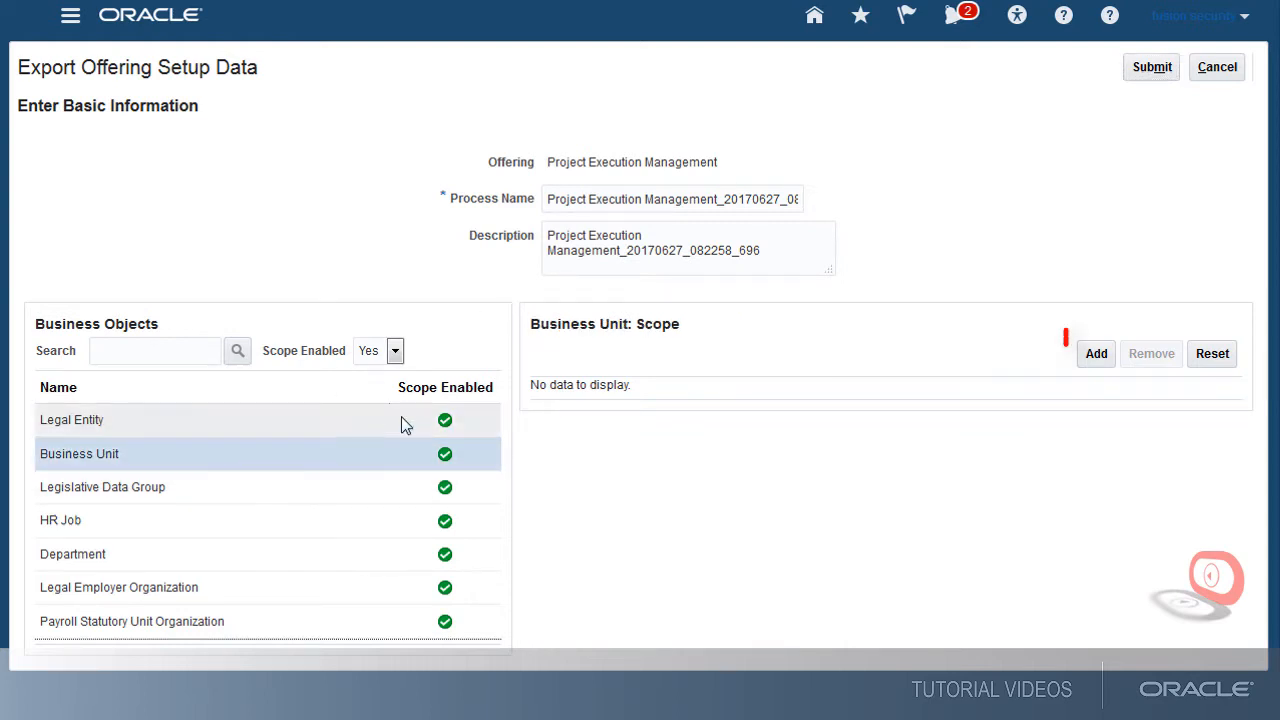
# - Add Vision Operations as the Business Unit scope for the export and save
pyautogui.click(1096, 352)
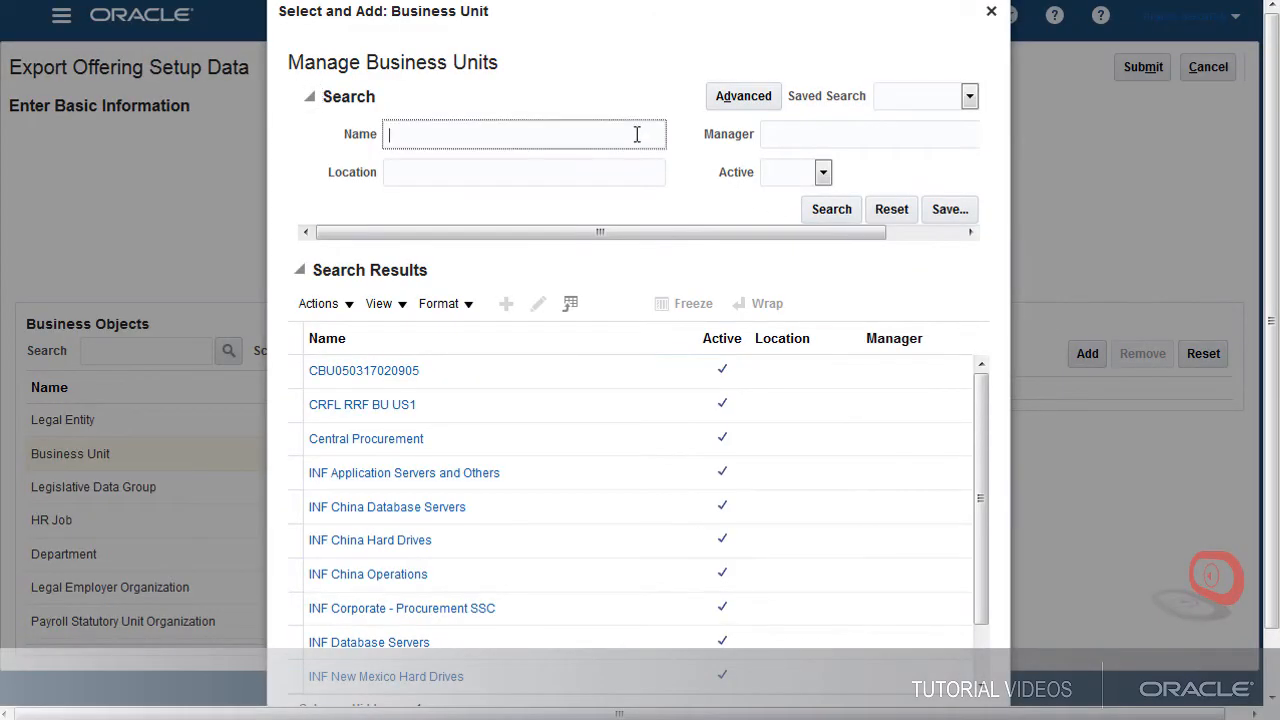
pyautogui.write('Vision Operations')
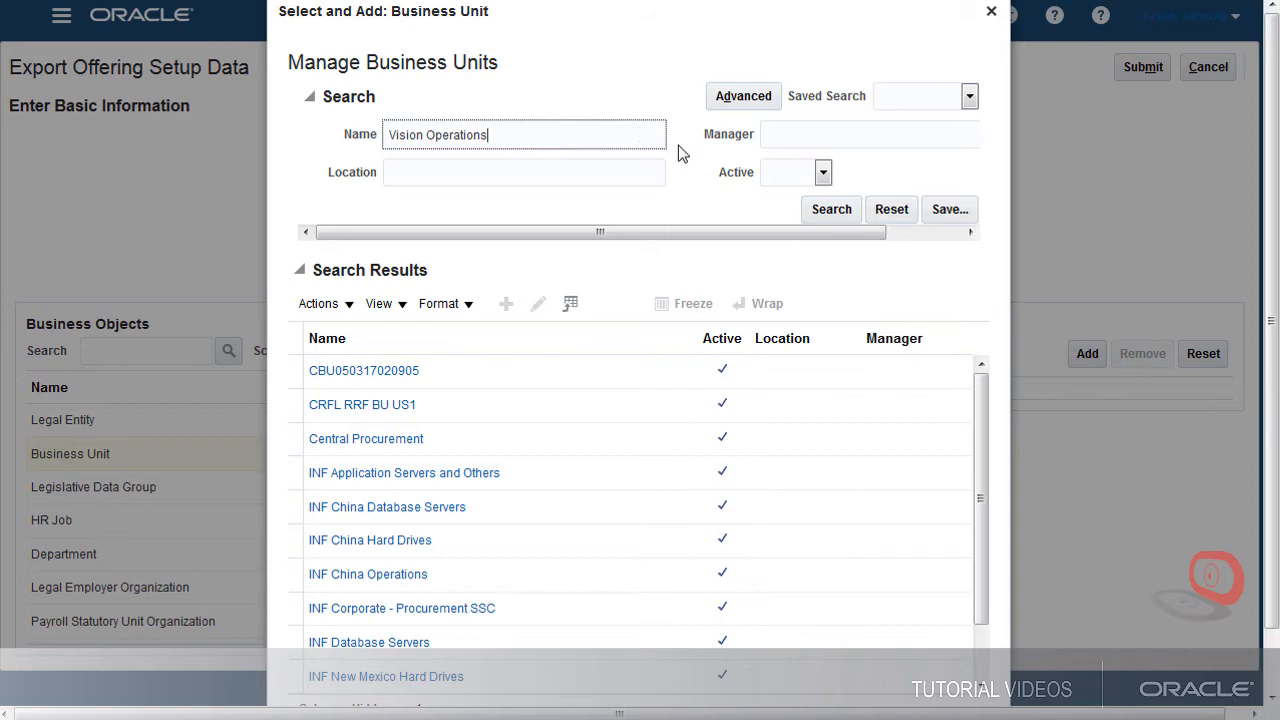
pyautogui.click(832, 210)
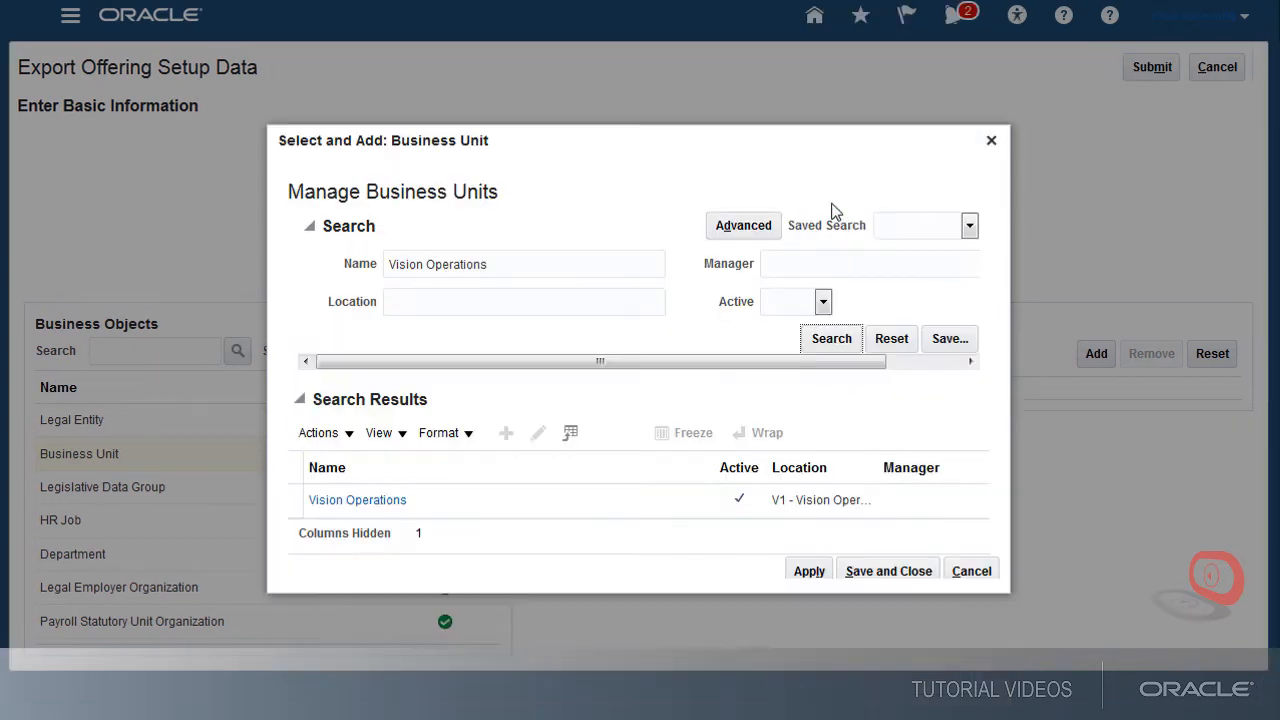
pyautogui.click(356, 500)
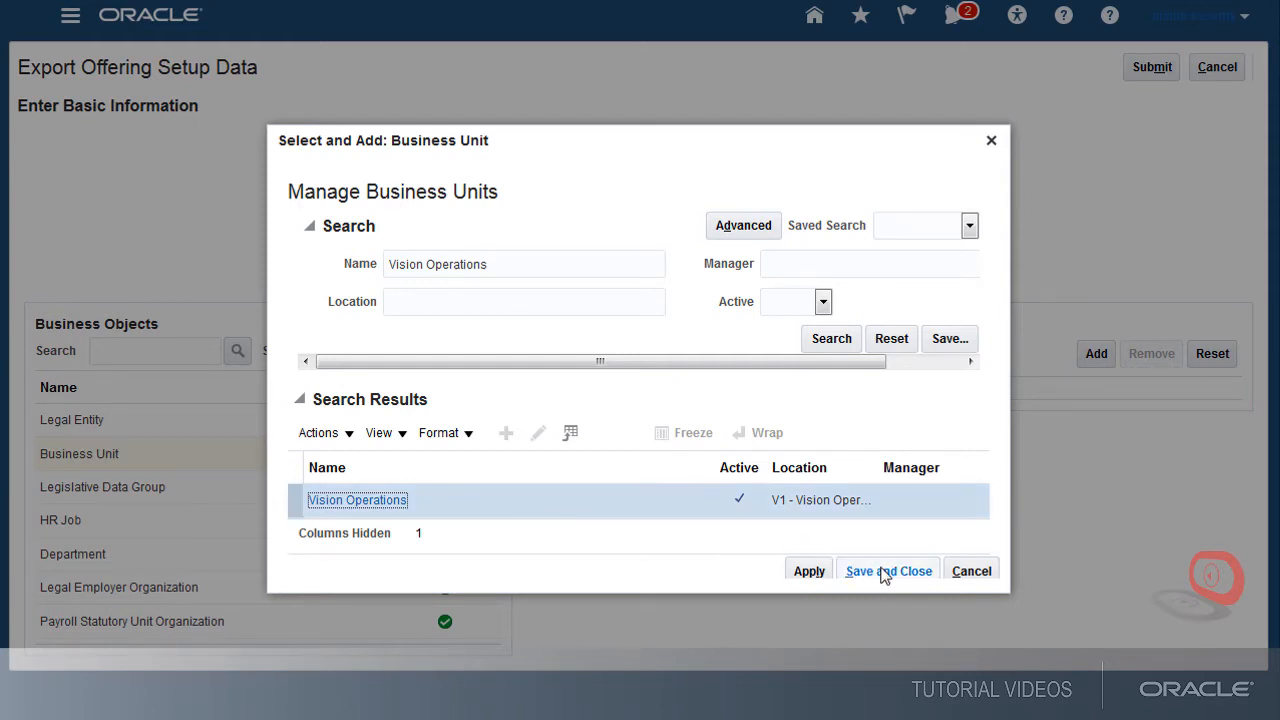
pyautogui.click(888, 570)
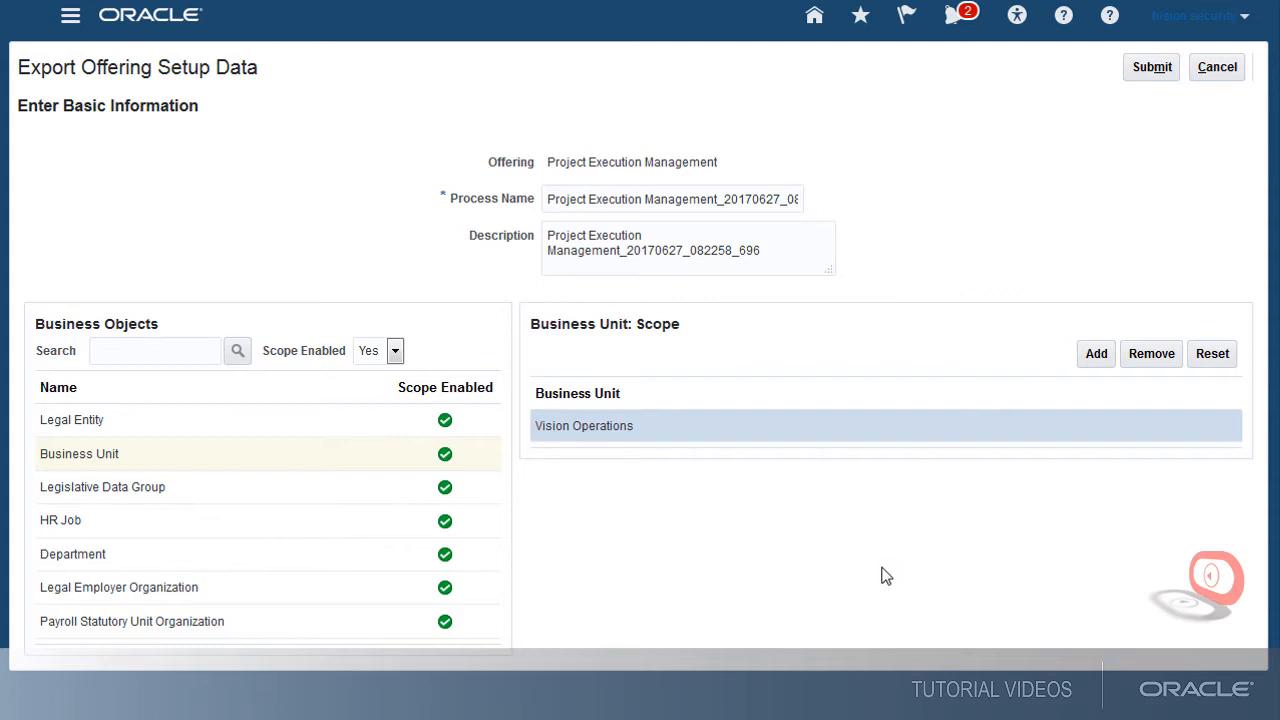
pyautogui.moveTo(898, 558)
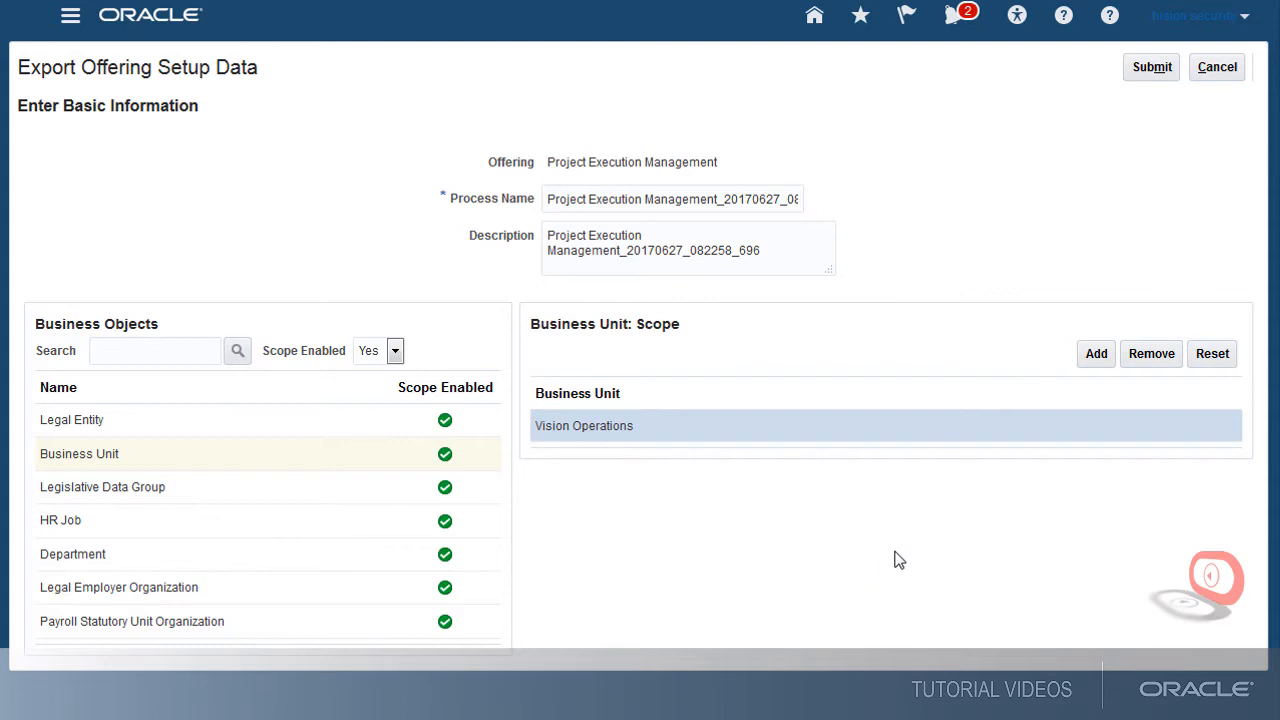
# - Submit the offering export and acknowledge the submission confirmation
pyautogui.click(1152, 68)
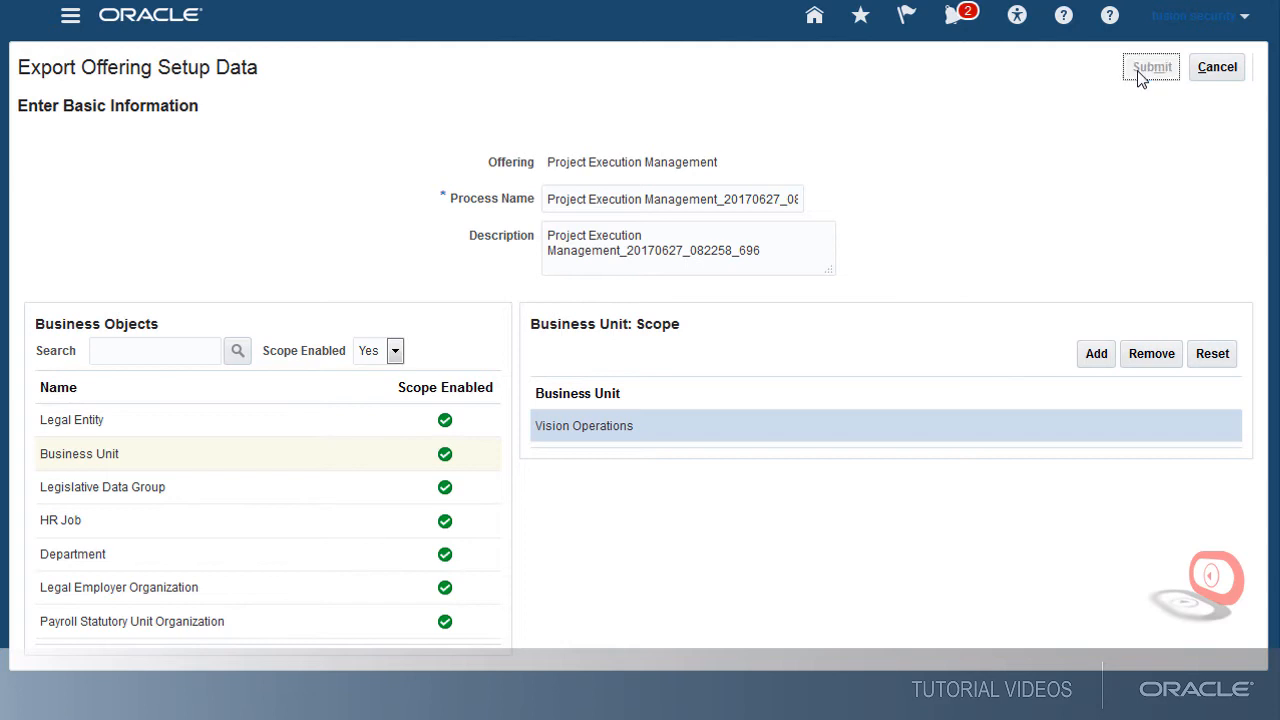
pyautogui.click(1152, 68)
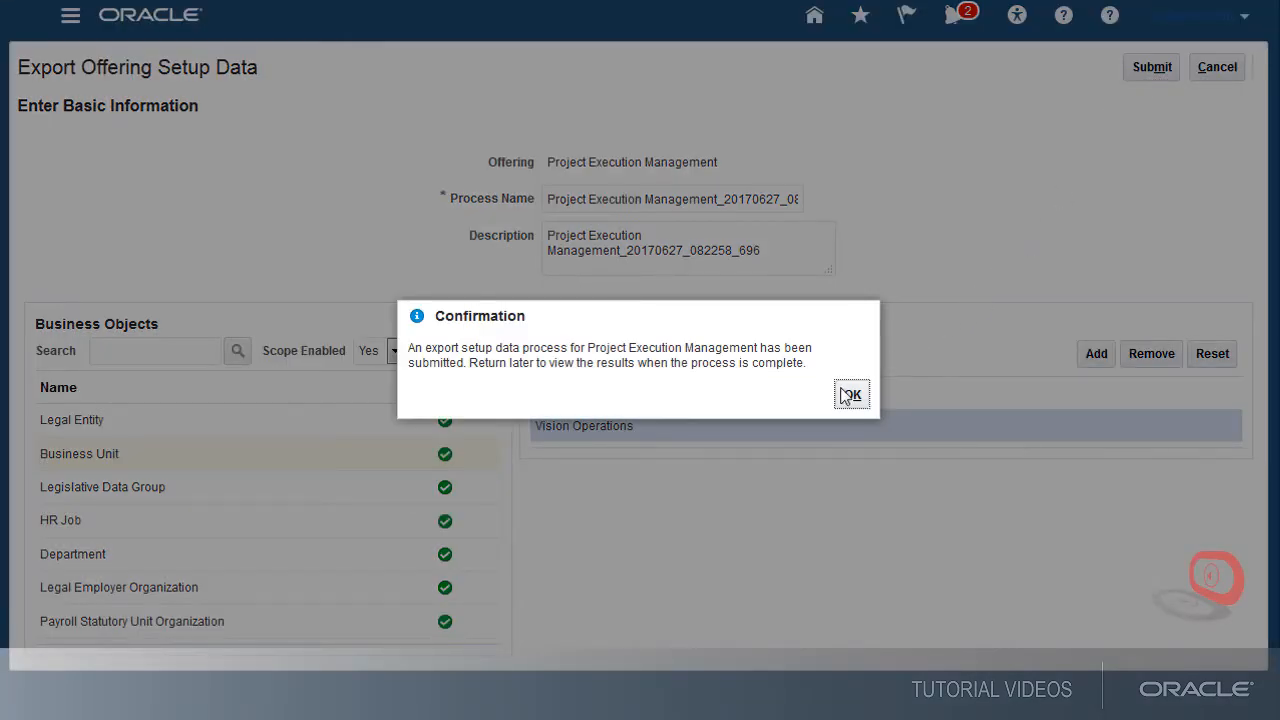
pyautogui.click(852, 396)
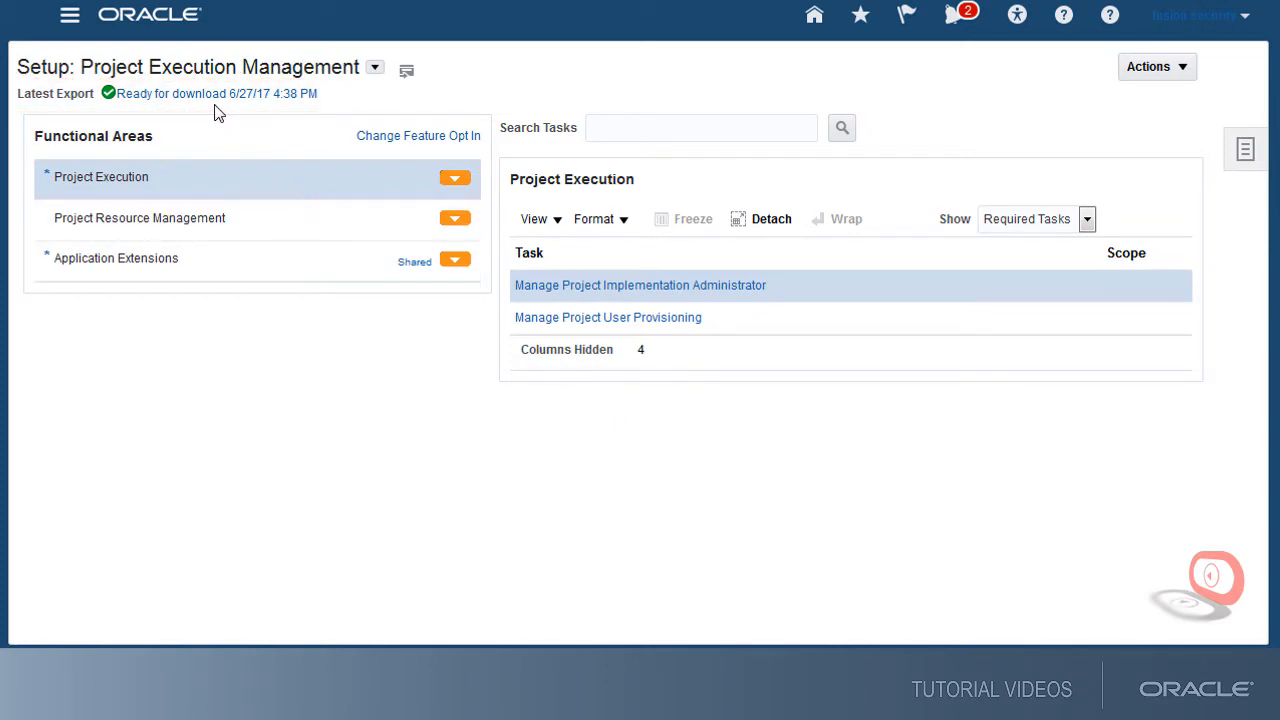
pyautogui.moveTo(208, 102)
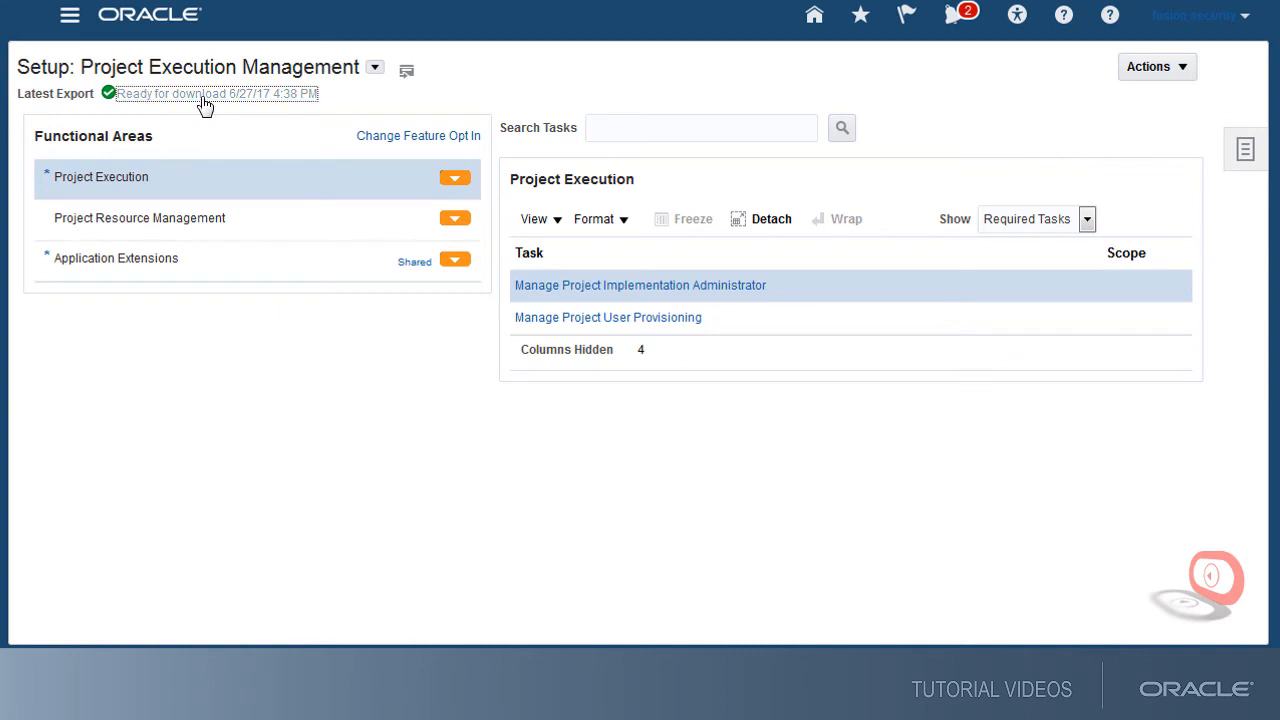
# - View the latest export results, review the Post-Export Tasks and expand the Business Objects list
pyautogui.click(200, 94)
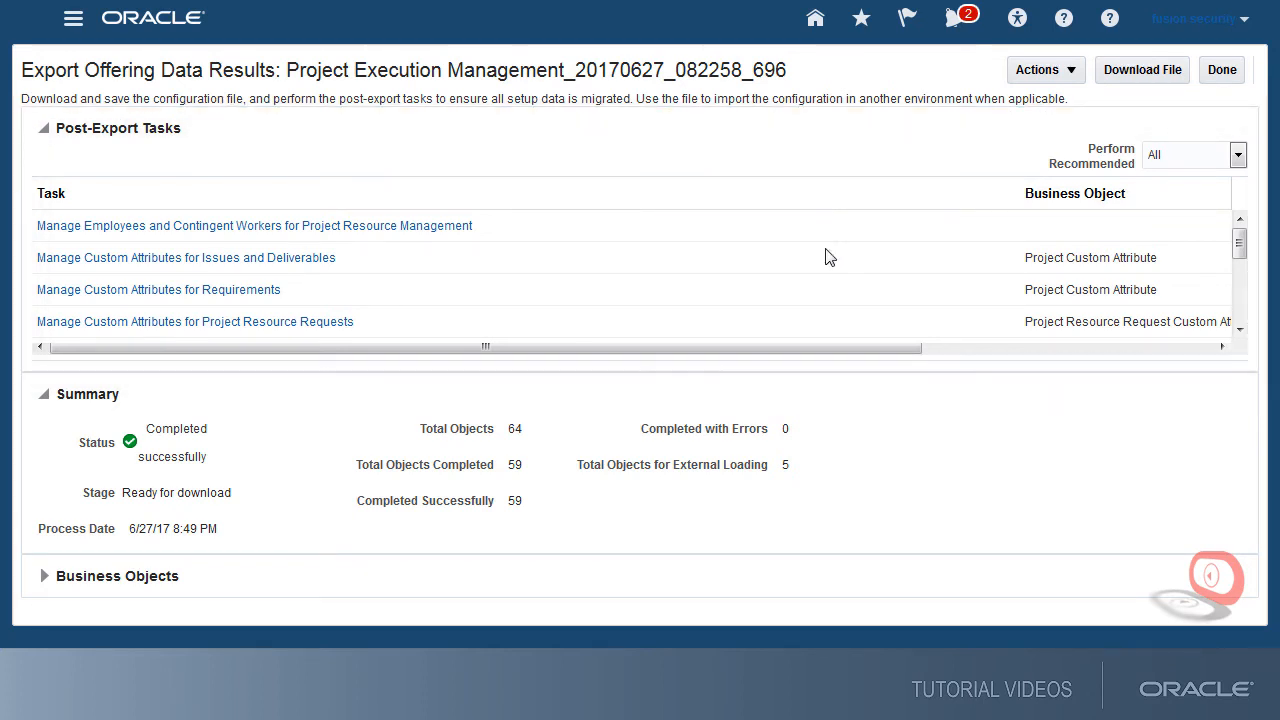
pyautogui.moveTo(484, 344); pyautogui.dragTo(744, 344)
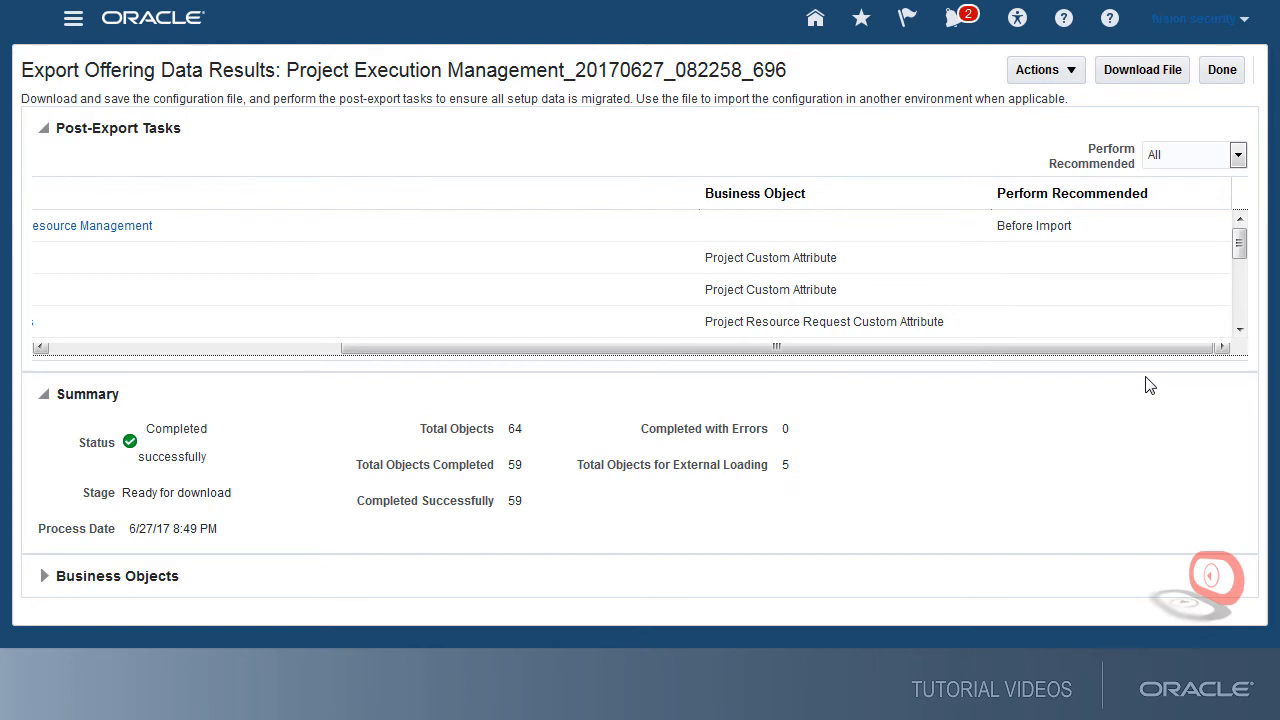
pyautogui.moveTo(1146, 384)
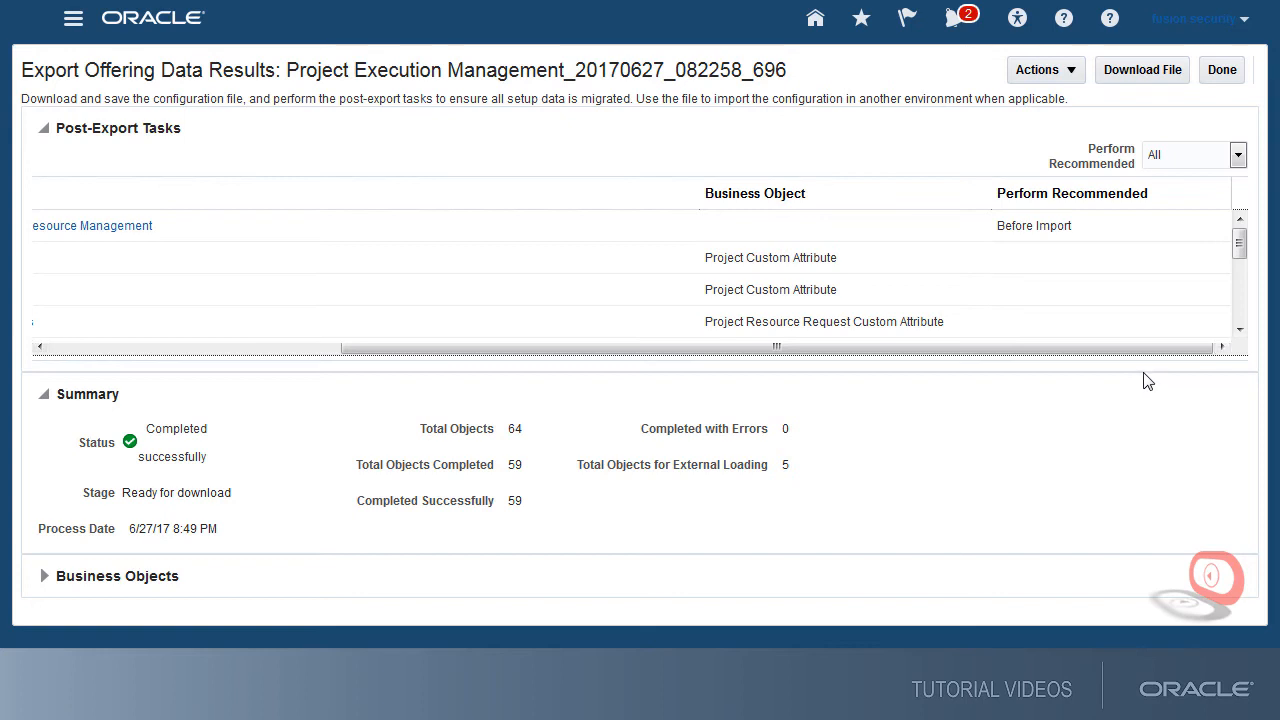
pyautogui.moveTo(776, 346); pyautogui.dragTo(484, 348)
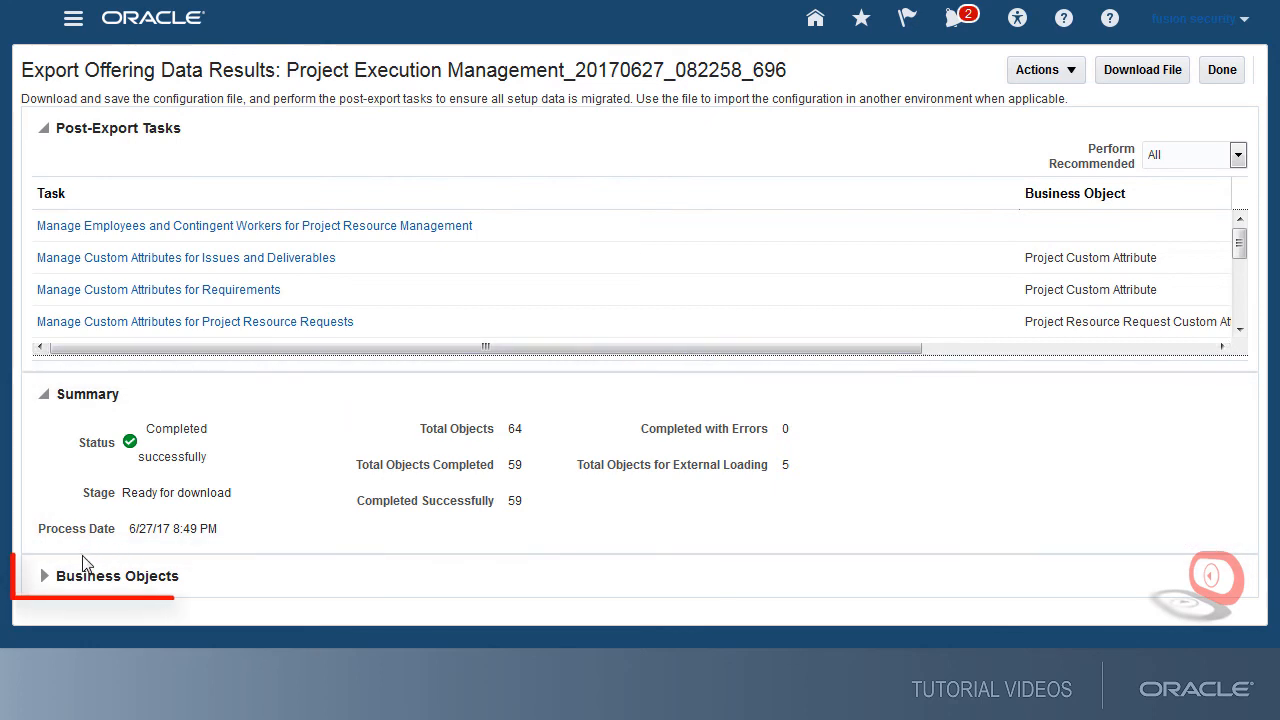
pyautogui.click(44, 576)
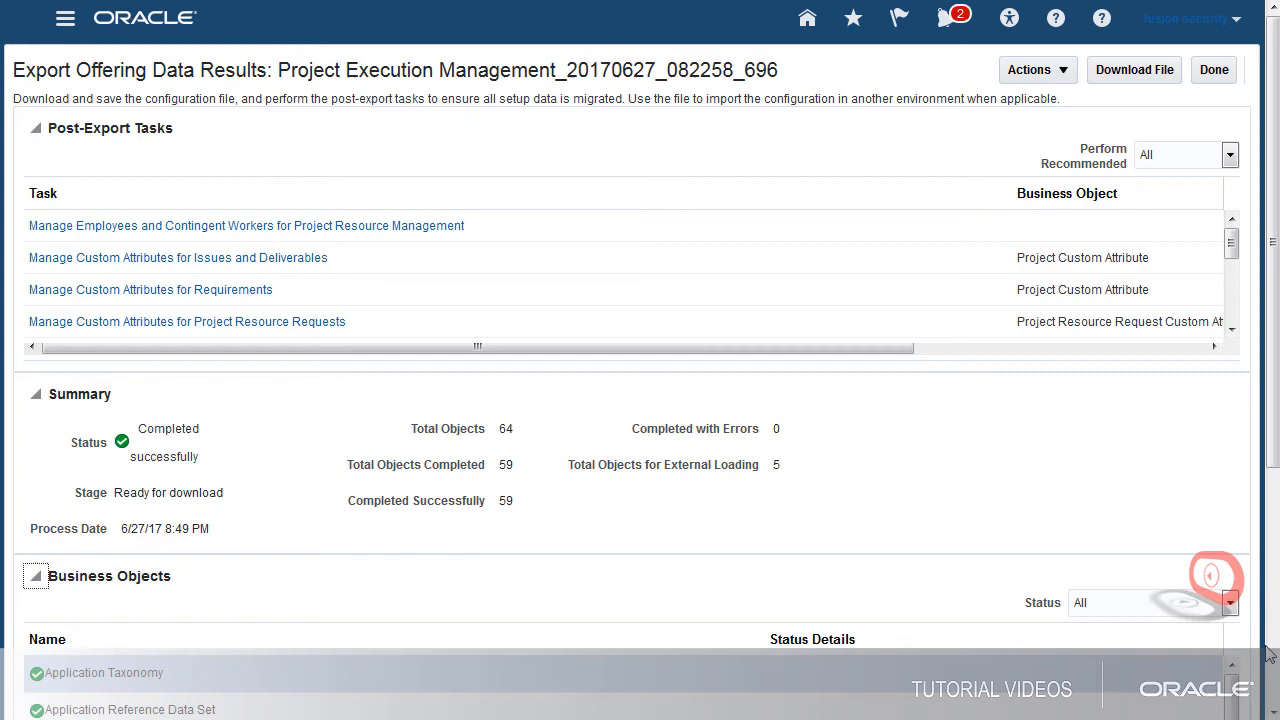
pyautogui.scroll(-3)
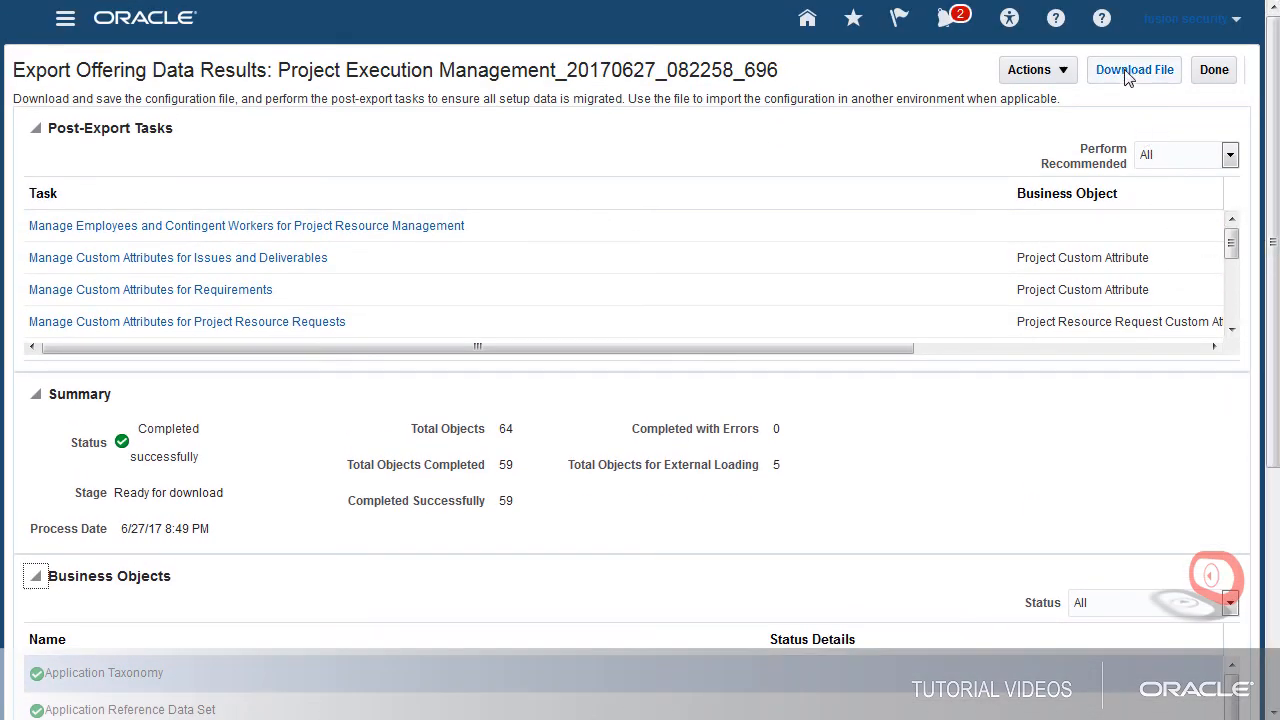
# - Download the export zip to the Downloads folder and return to the setup page
pyautogui.click(1134, 70)
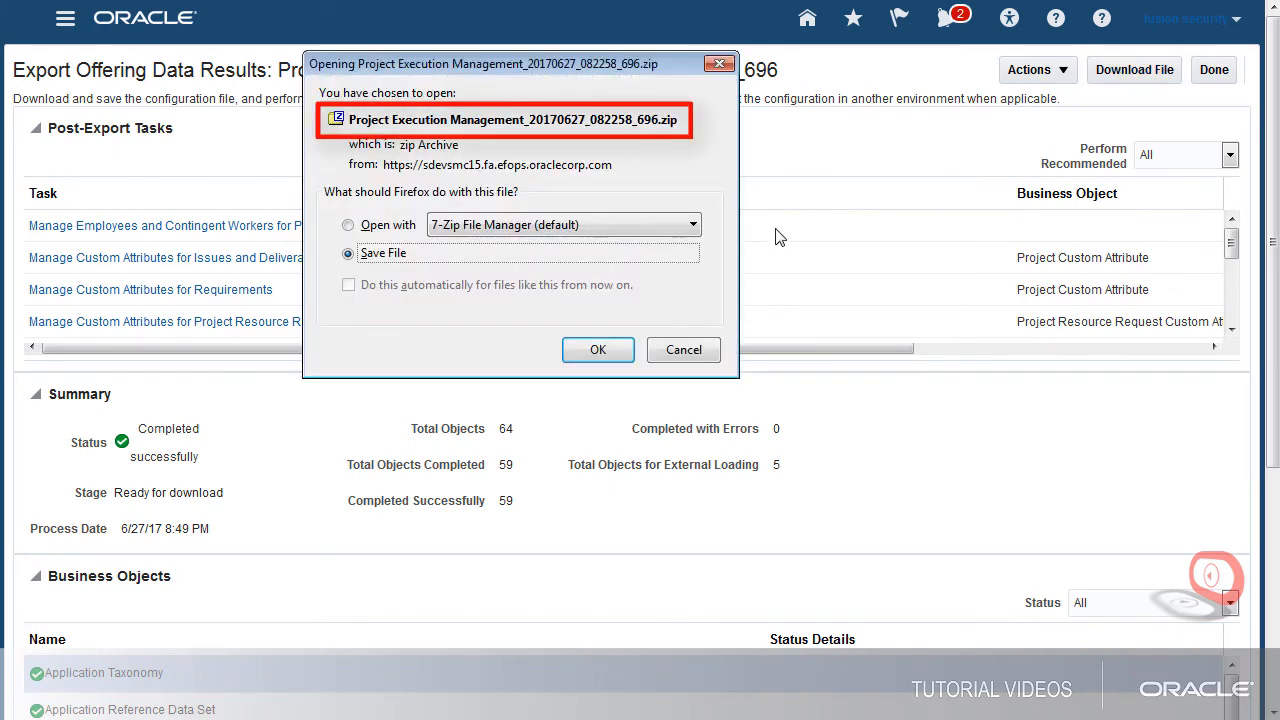
pyautogui.click(596, 348)
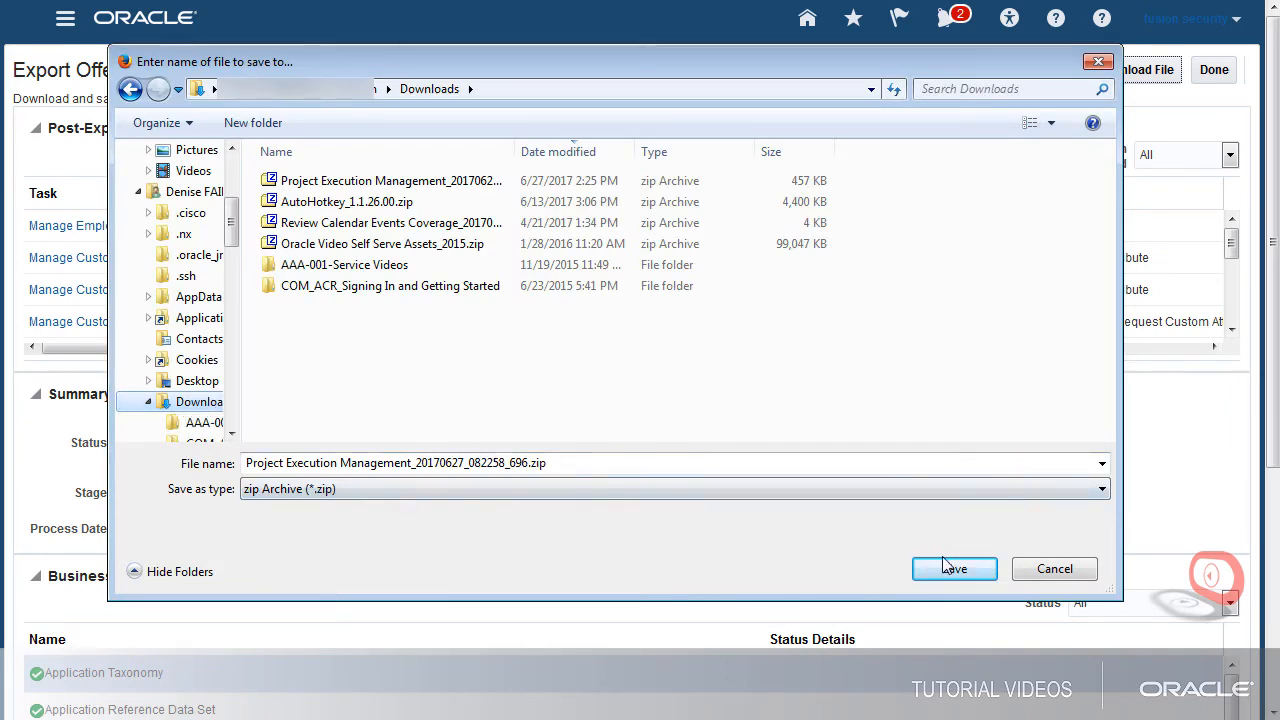
pyautogui.click(954, 568)
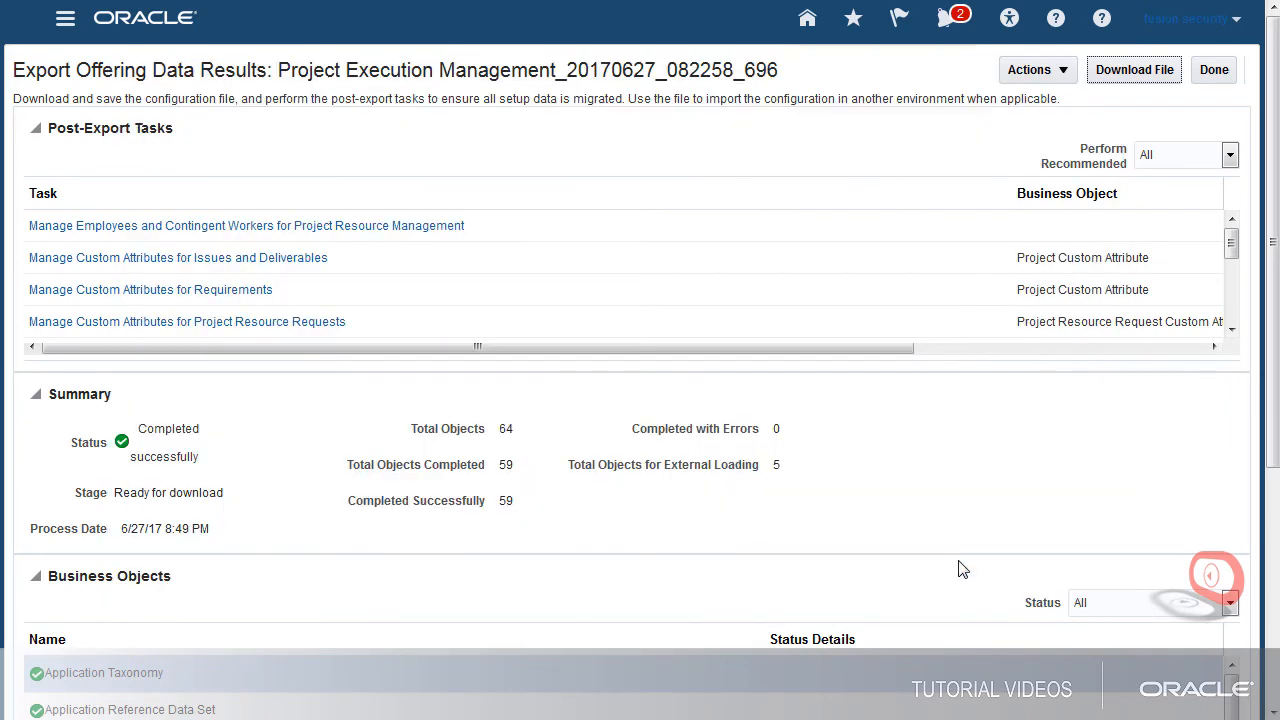
pyautogui.moveTo(1016, 464)
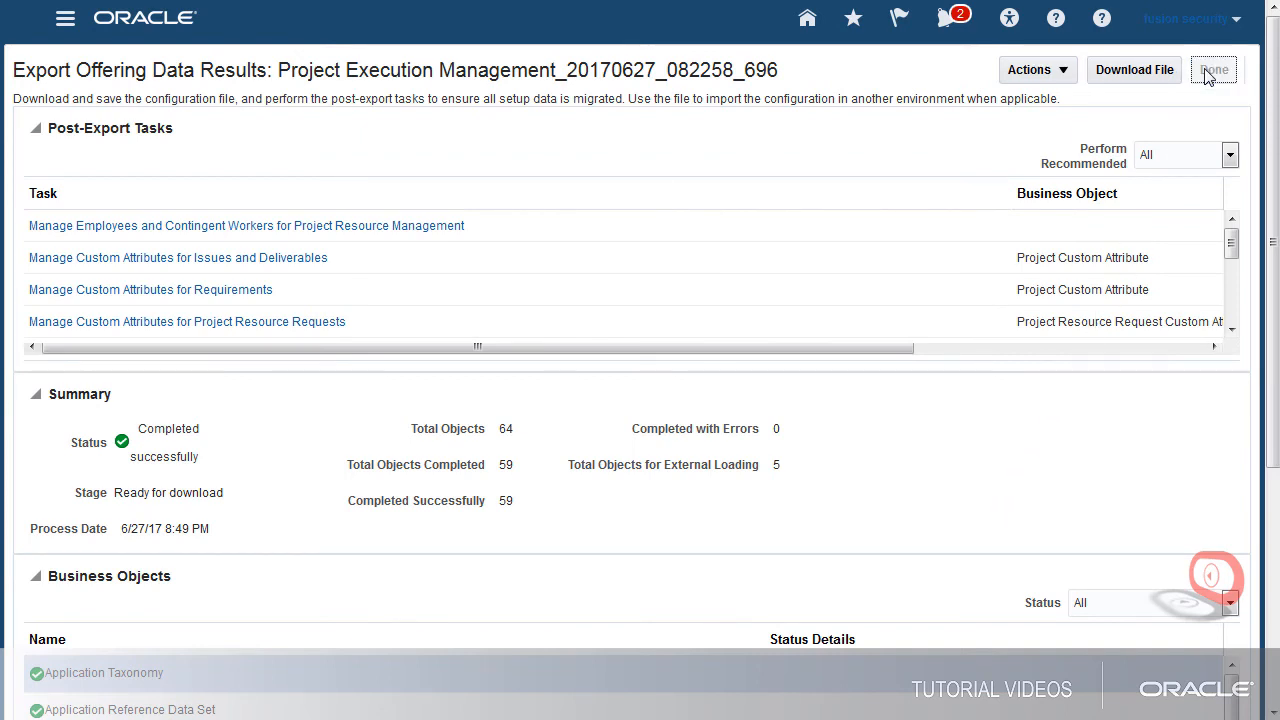
pyautogui.click(1214, 68)
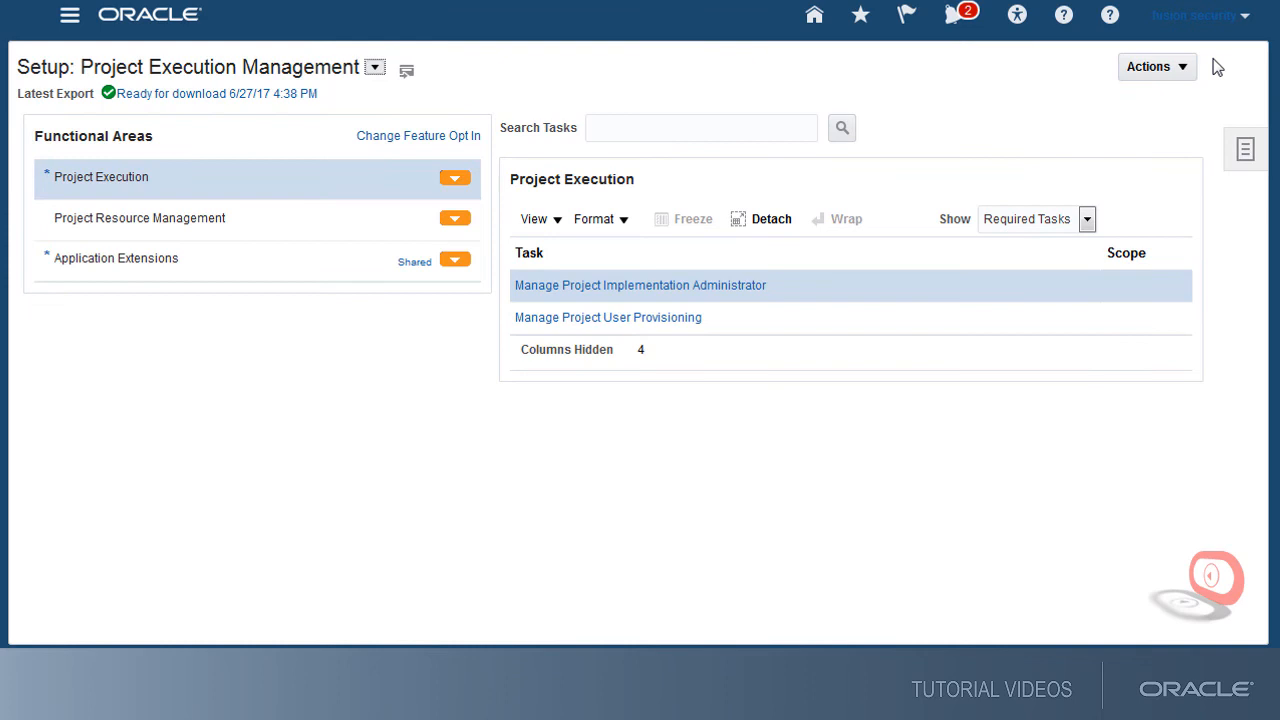
pyautogui.moveTo(482, 178)
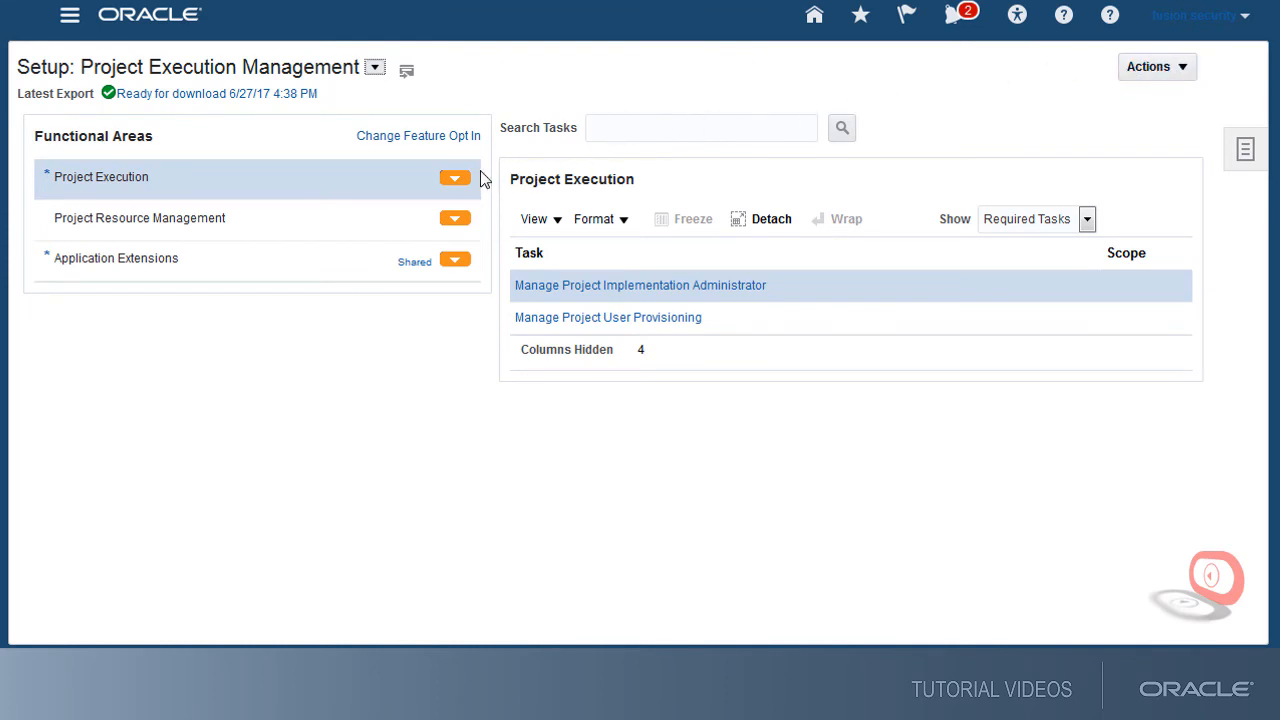
# - Start a Project Execution functional-area export and cancel it
pyautogui.click(456, 178)
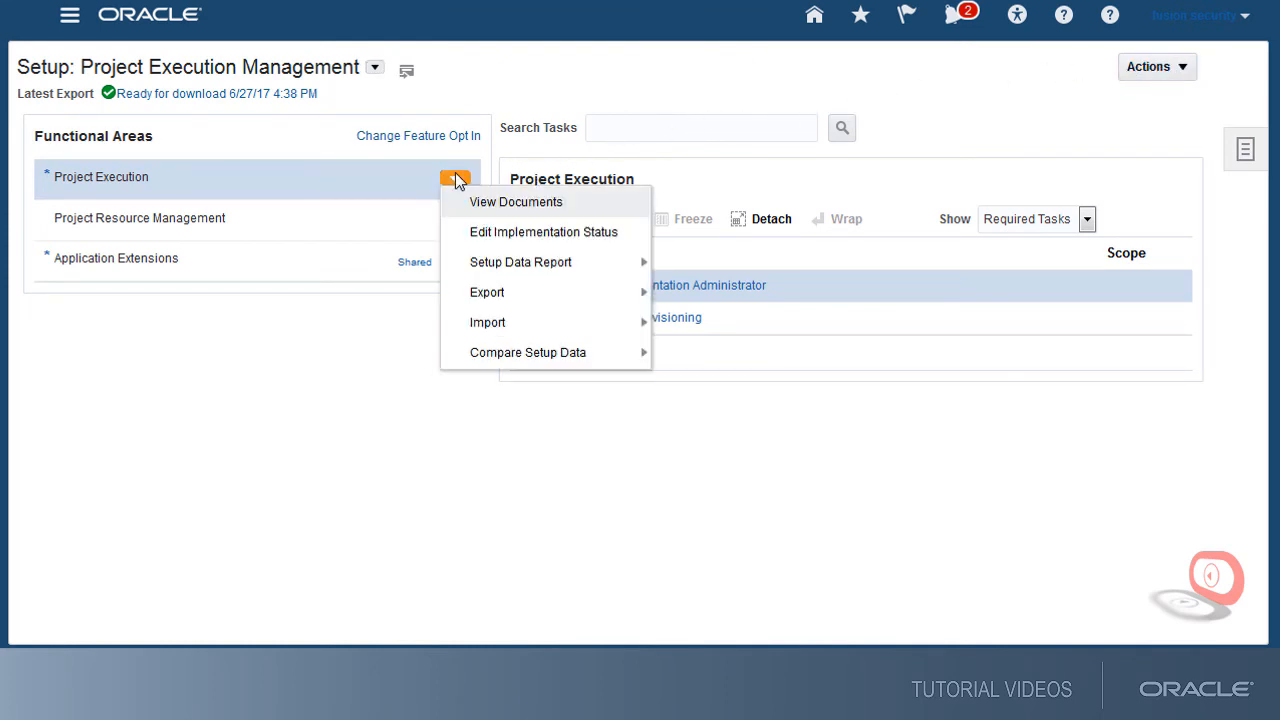
pyautogui.moveTo(488, 292)
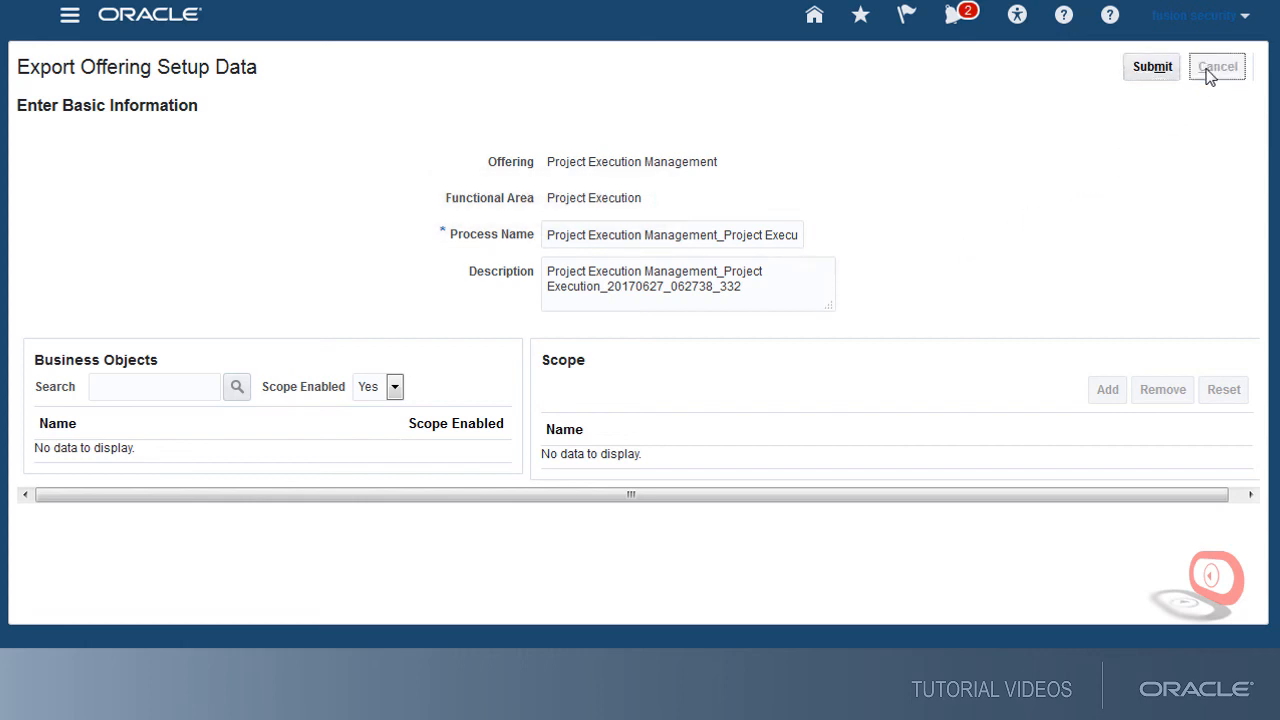
pyautogui.click(1218, 66)
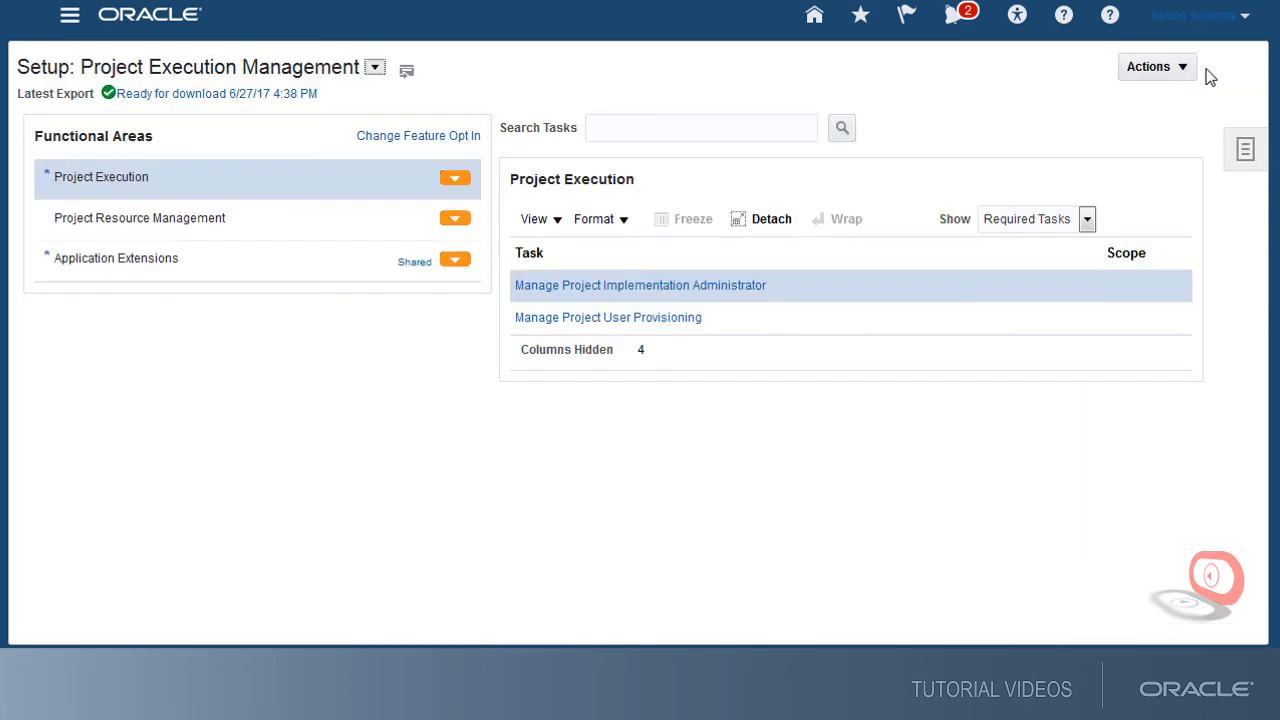